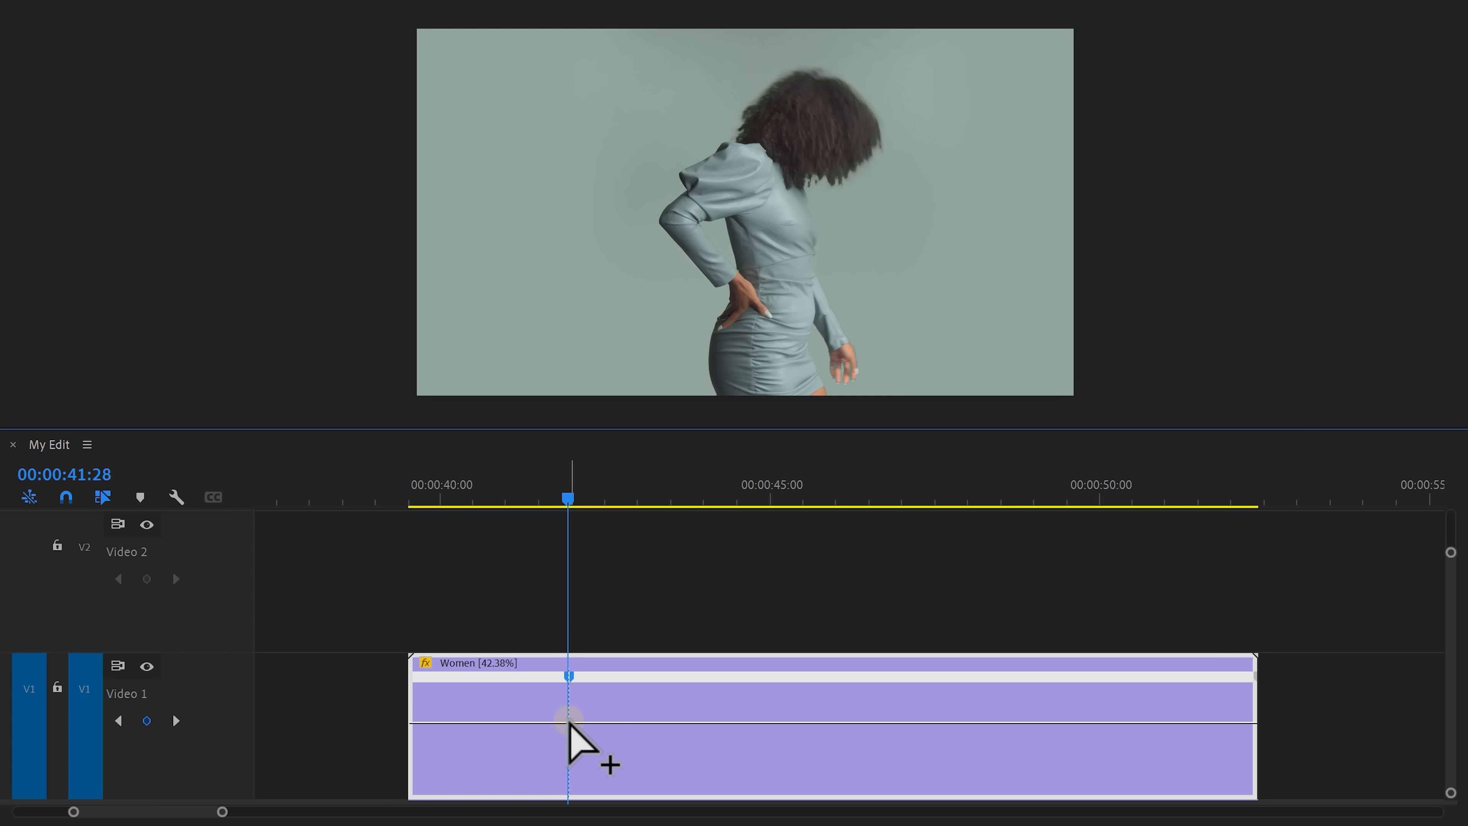
Drag the time-remapping band on the Women clip to reshape its 42.38% speed ramp.
{"action": "left_click_drag", "start_coordinate": [568, 497], "coordinate": [659, 497]}
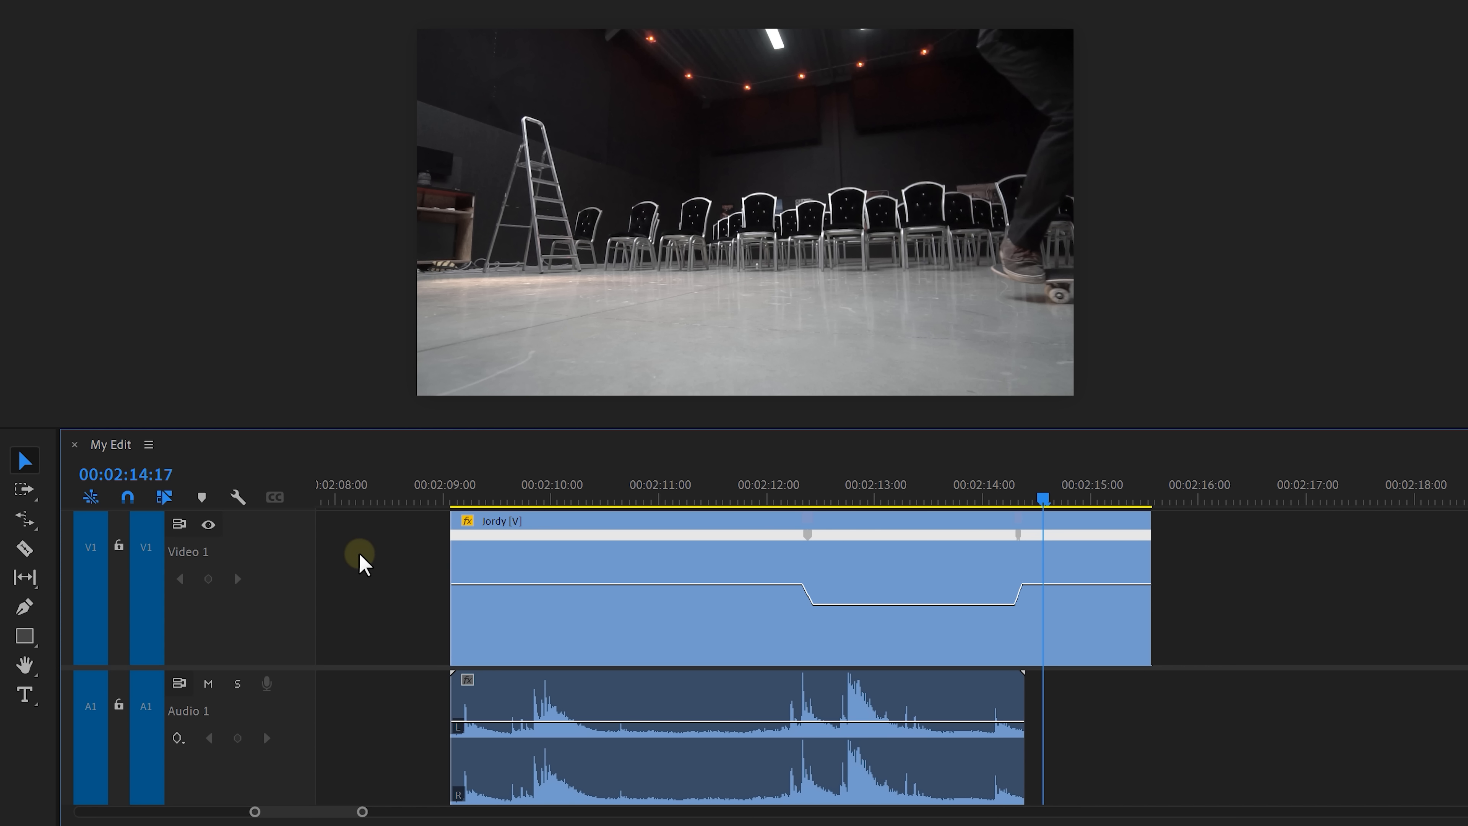
Deselect everything in the timeline before cutting the Jordy clip's audio.
{"action": "left_click", "coordinate": [24, 520]}
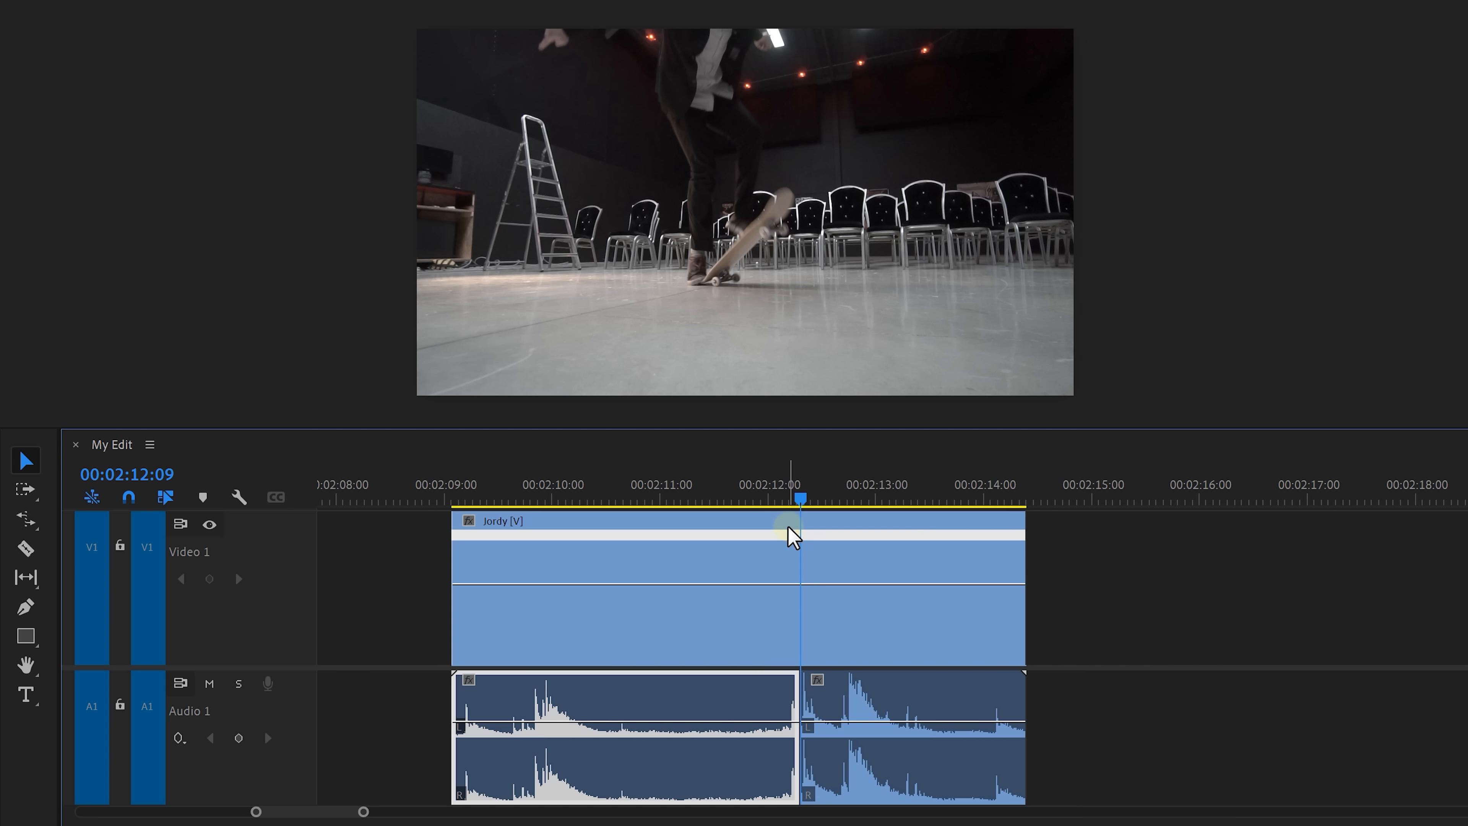
Slow the Jordy clip's middle section between keyframes, then begin rate-stretching the middle audio piece.
{"action": "left_click_drag", "start_coordinate": [798, 499], "coordinate": [843, 499]}
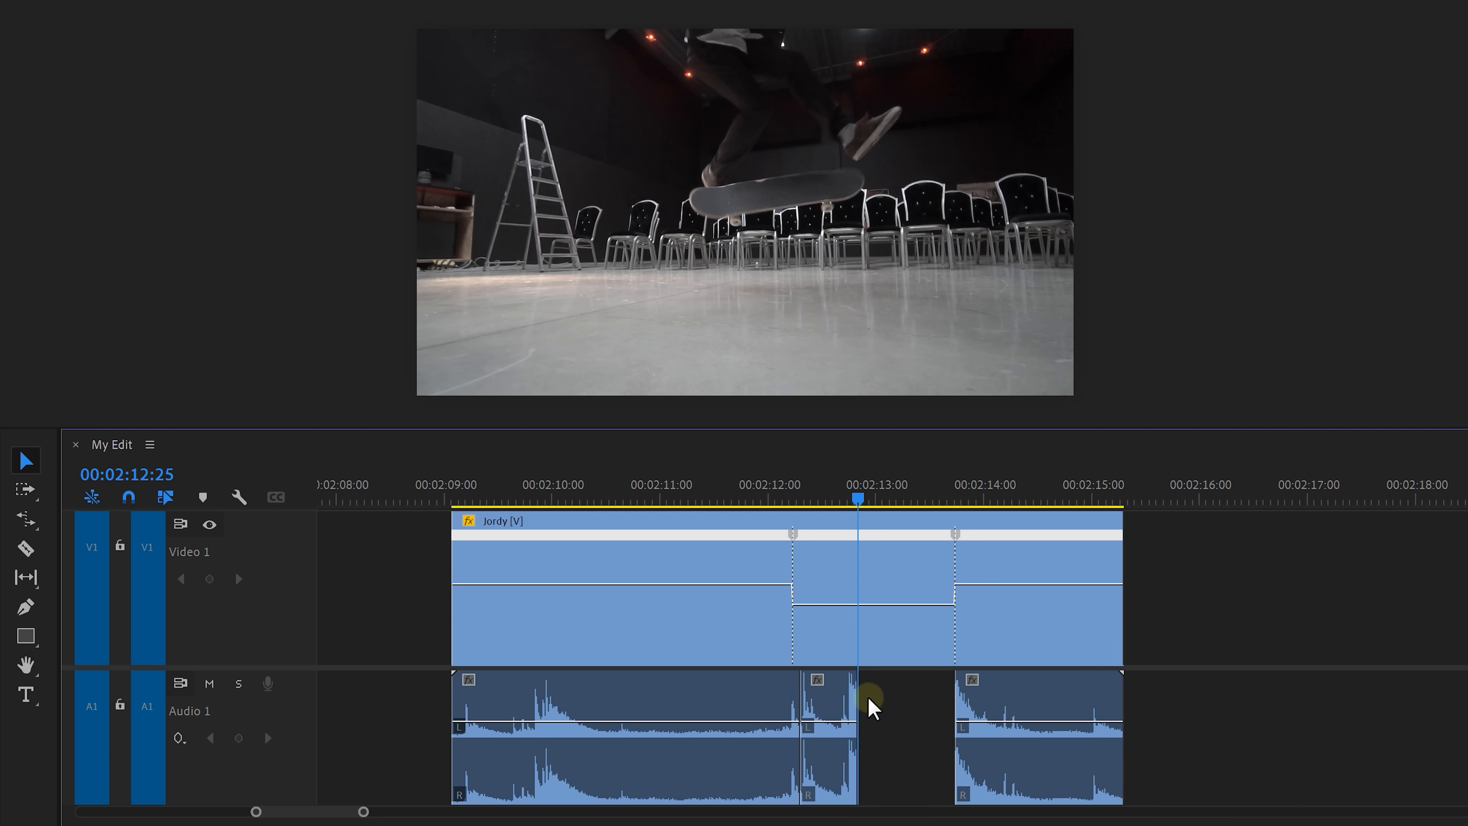
{"action": "left_click", "coordinate": [25, 519]}
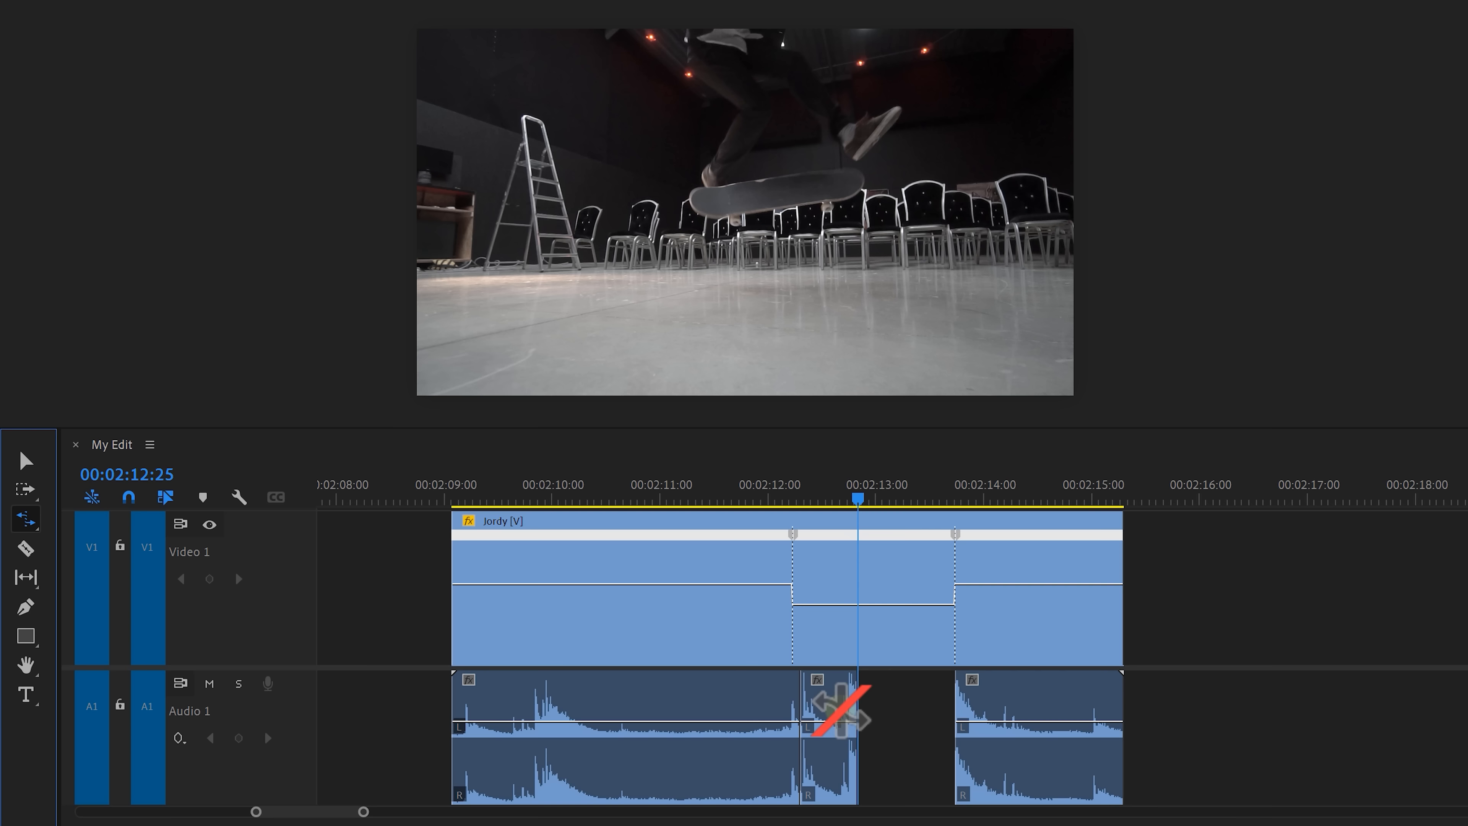